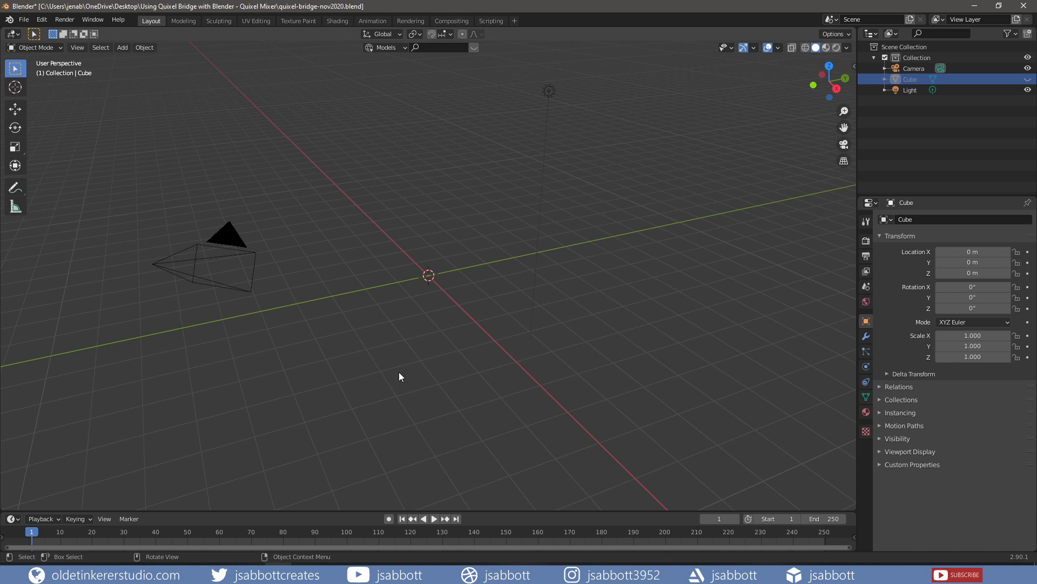
mouse_move(391, 390)
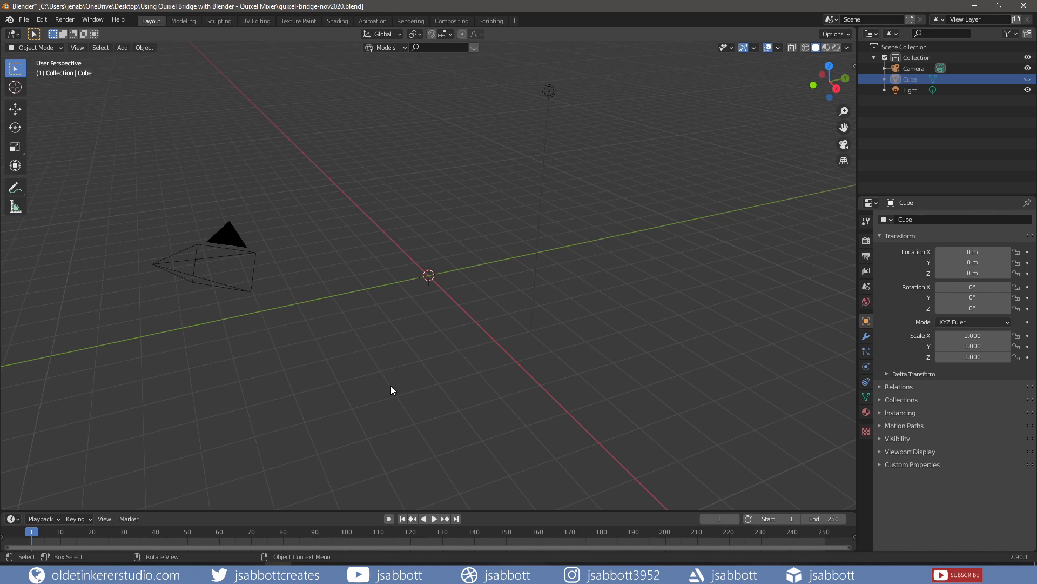
mouse_move(375, 465)
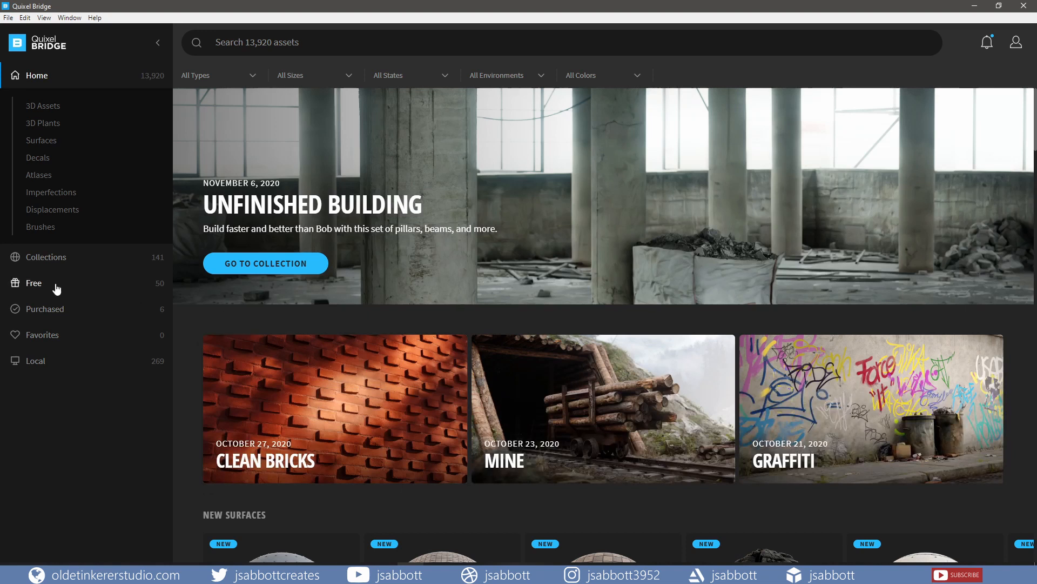
Browse the free asset collection, then show Bridge settings with Blender as target and local library path.
click(34, 282)
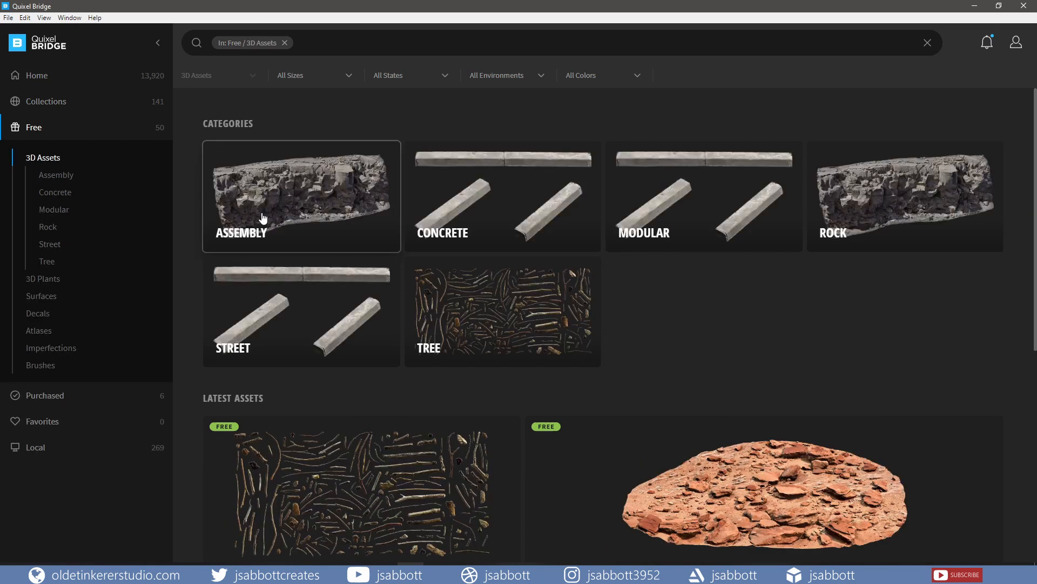
mouse_move(284, 304)
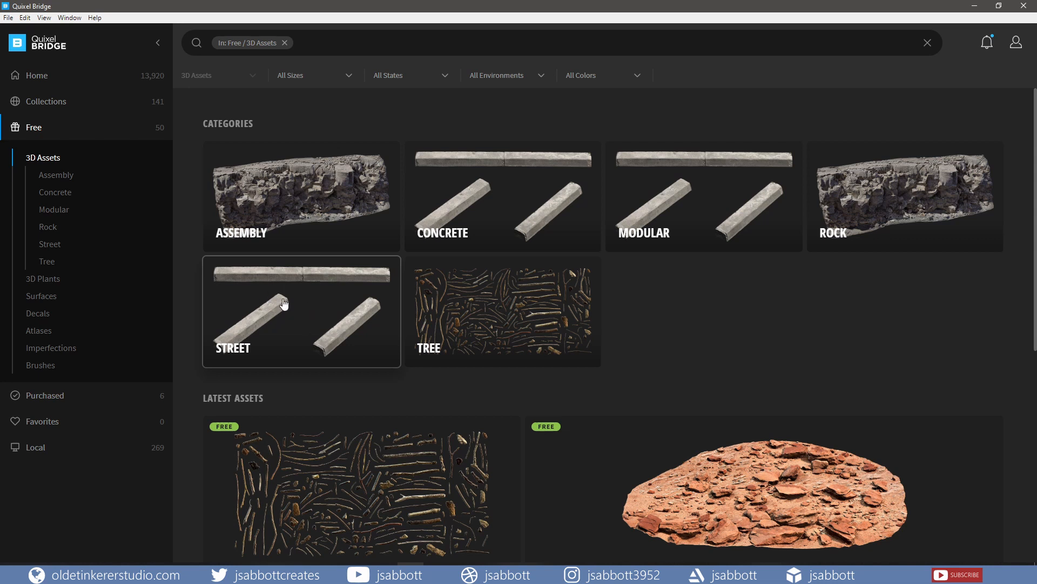
mouse_move(284, 317)
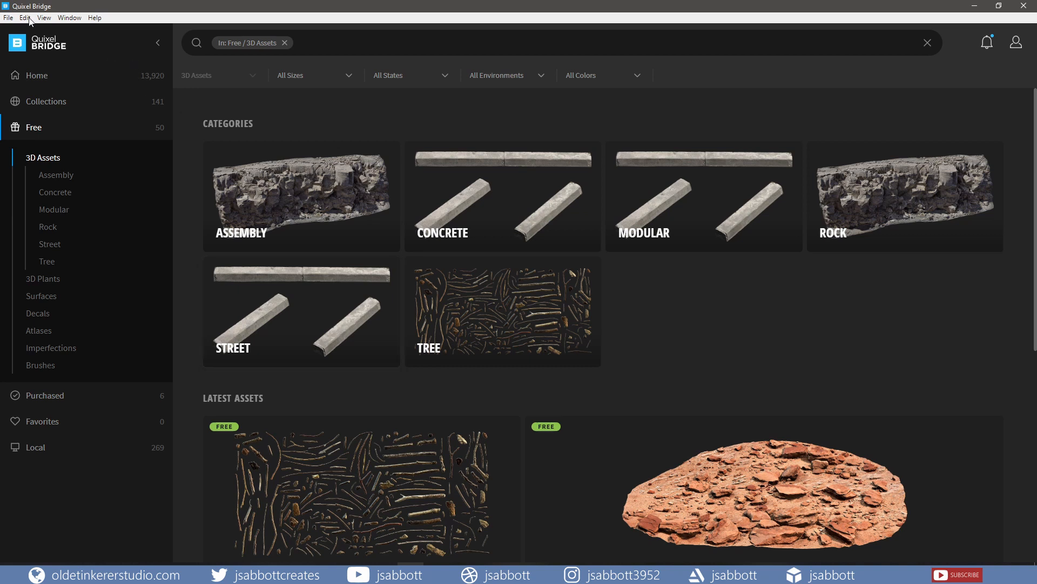
click(24, 18)
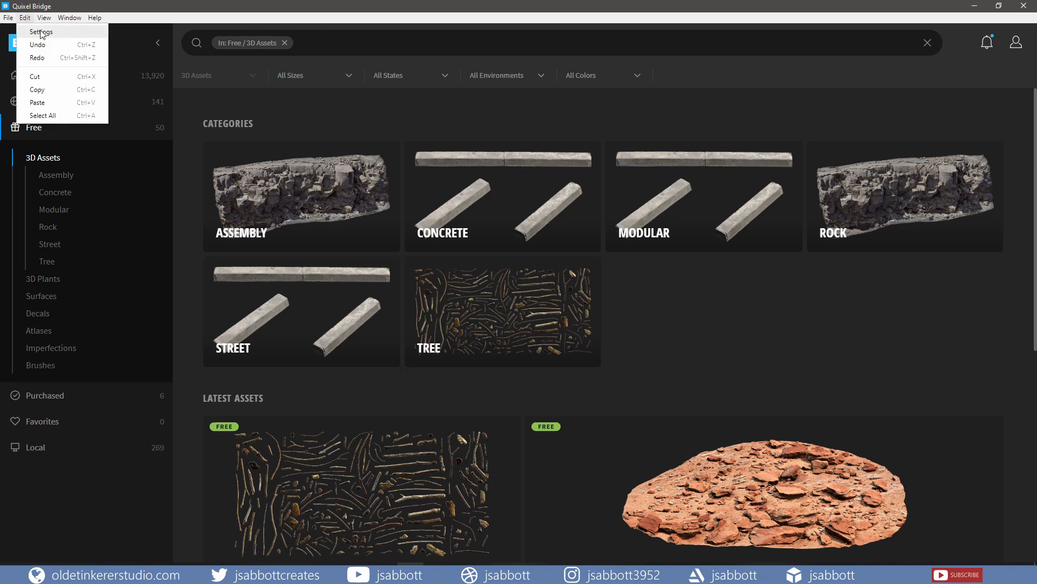
click(41, 32)
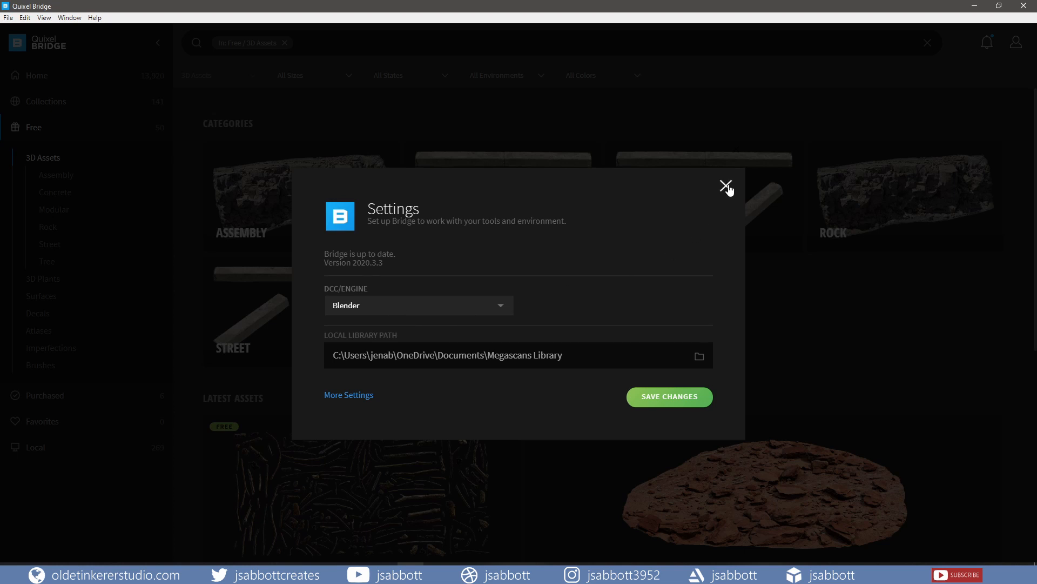
Leave settings and export the Street Curbs asset from Local Megascans to Blender.
click(727, 186)
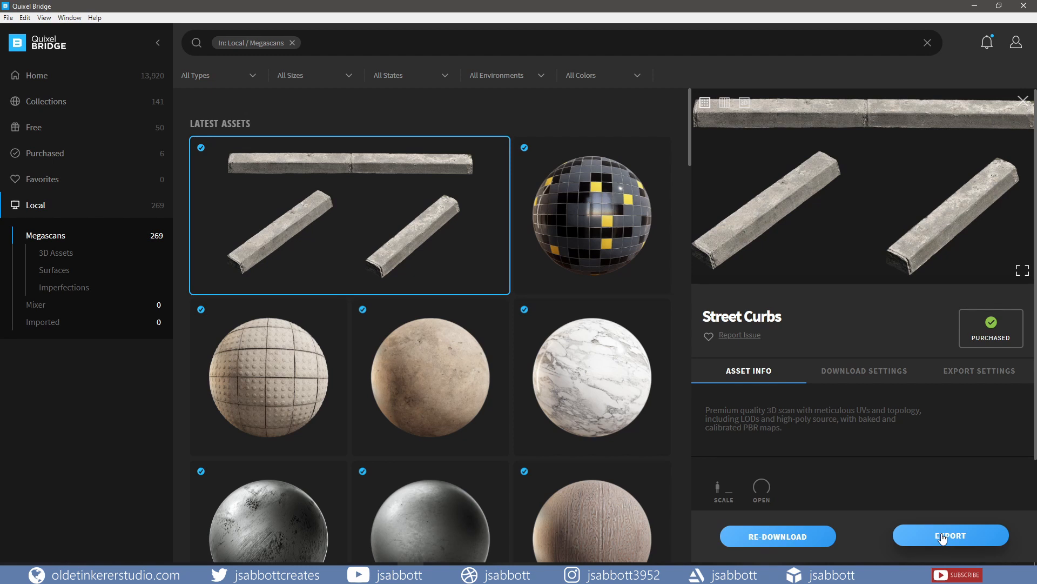
click(950, 536)
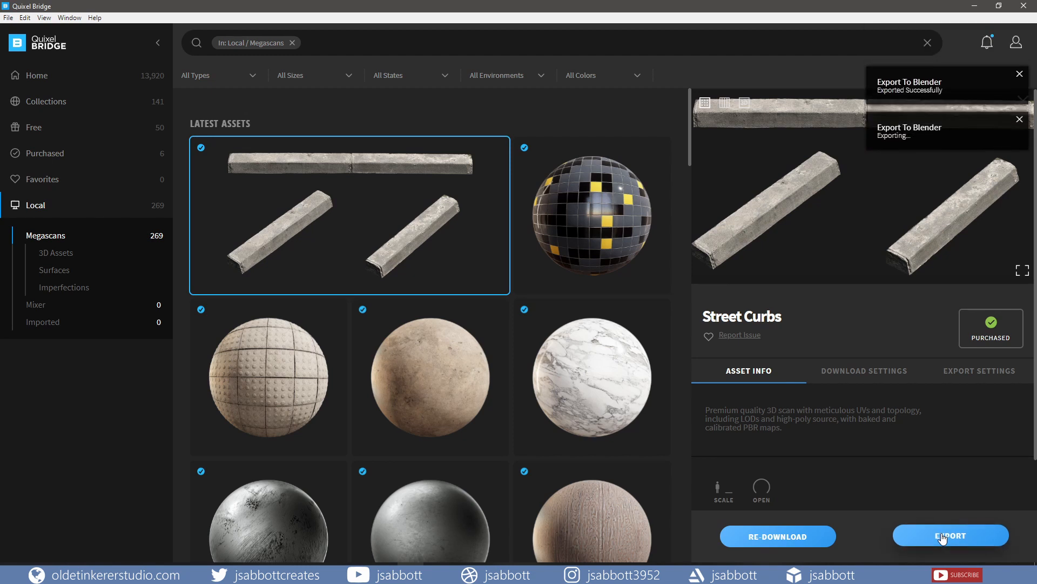
click(950, 536)
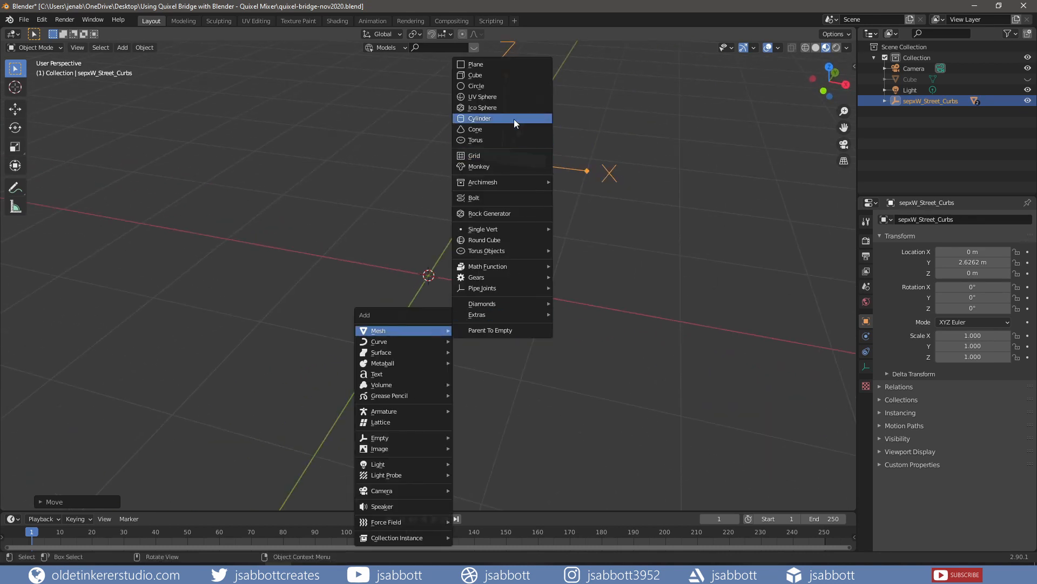
Add a plane beside the curbs with a Simple Subdivision Surface modifier at level 3.
click(475, 64)
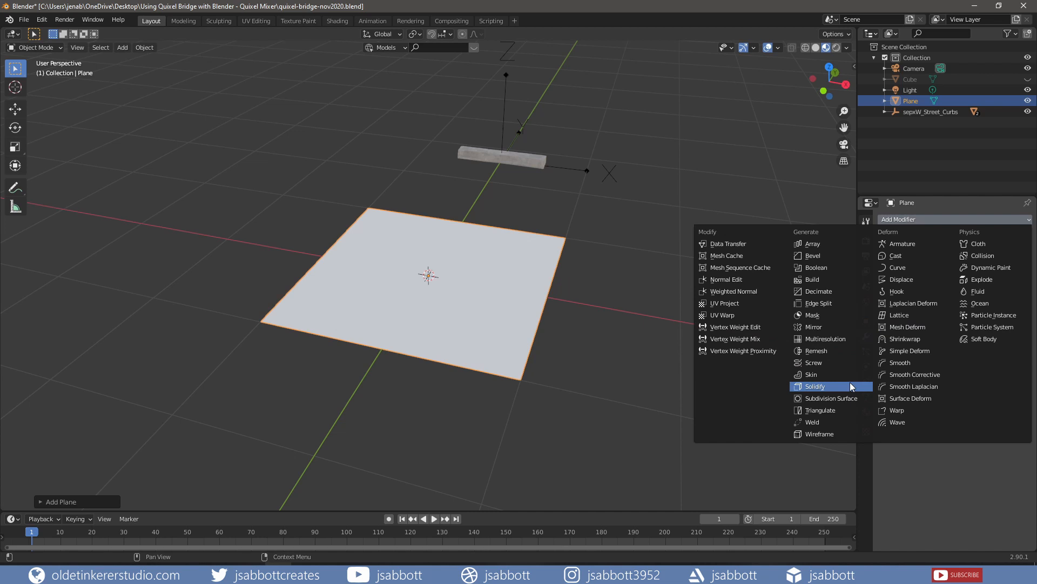
click(830, 398)
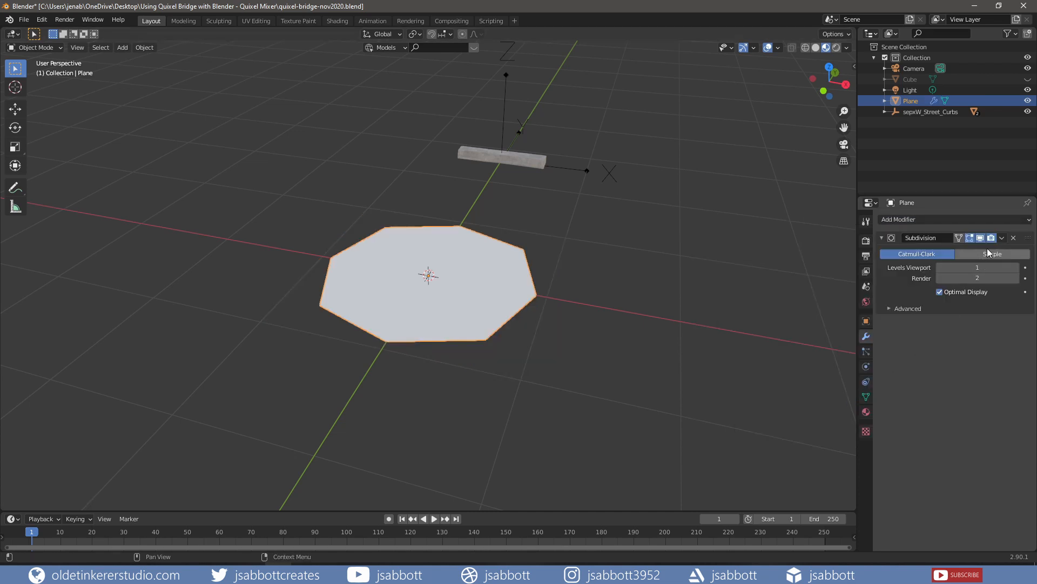
click(992, 253)
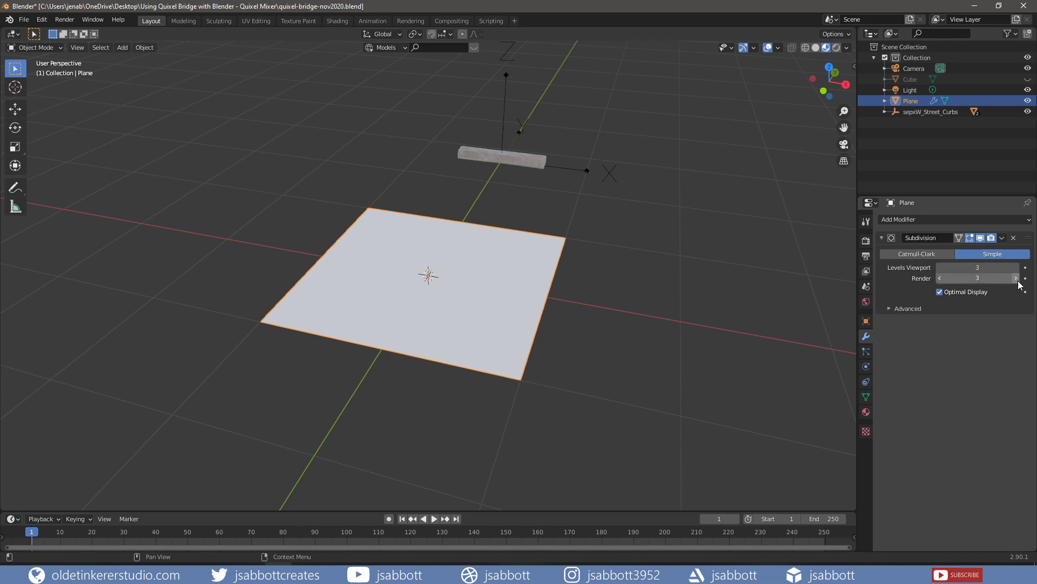
mouse_move(326, 54)
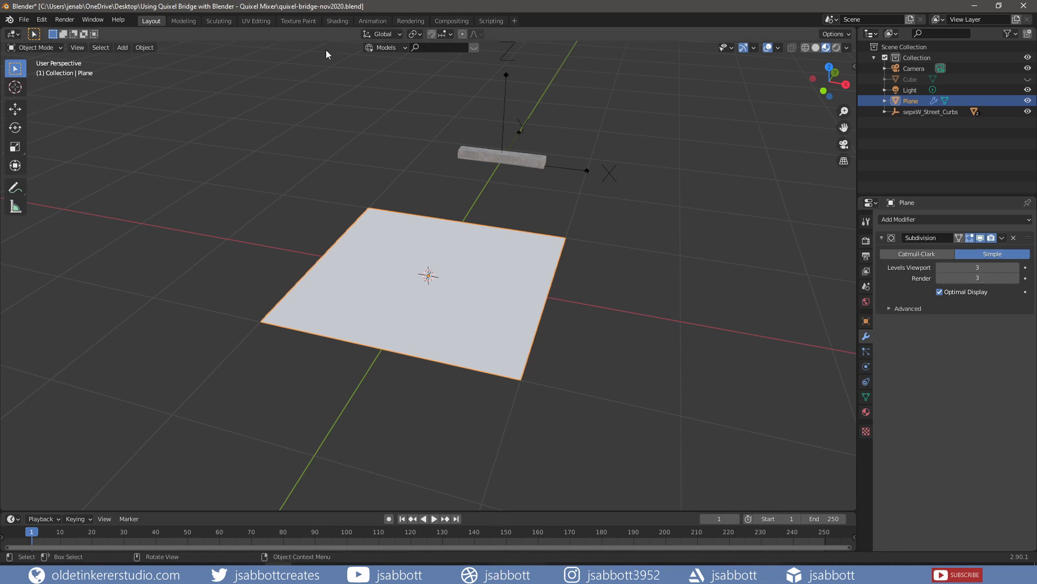
Back in Bridge, export the Arabescato Marble surface to Blender.
click(338, 21)
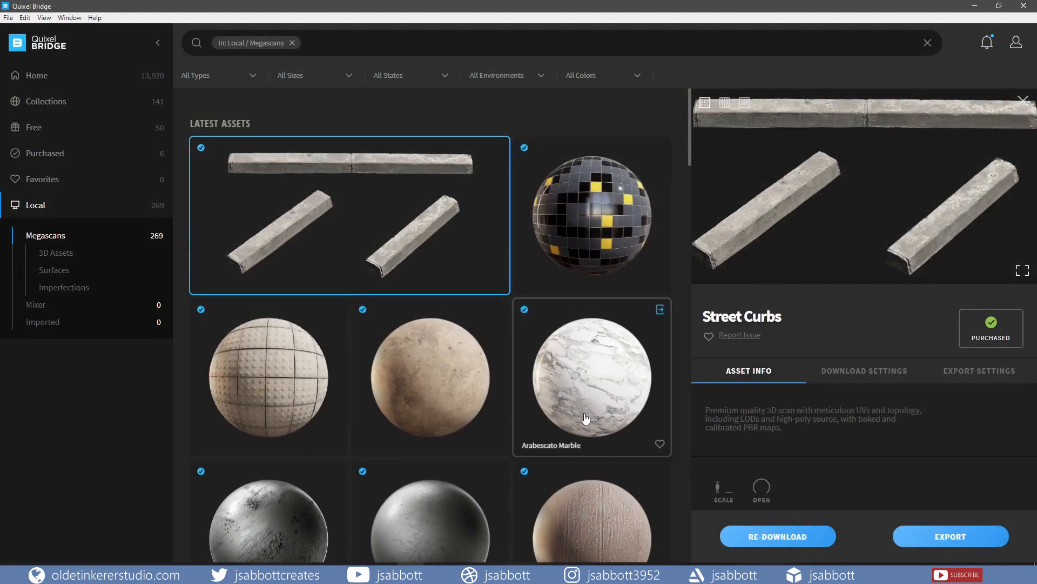
click(590, 377)
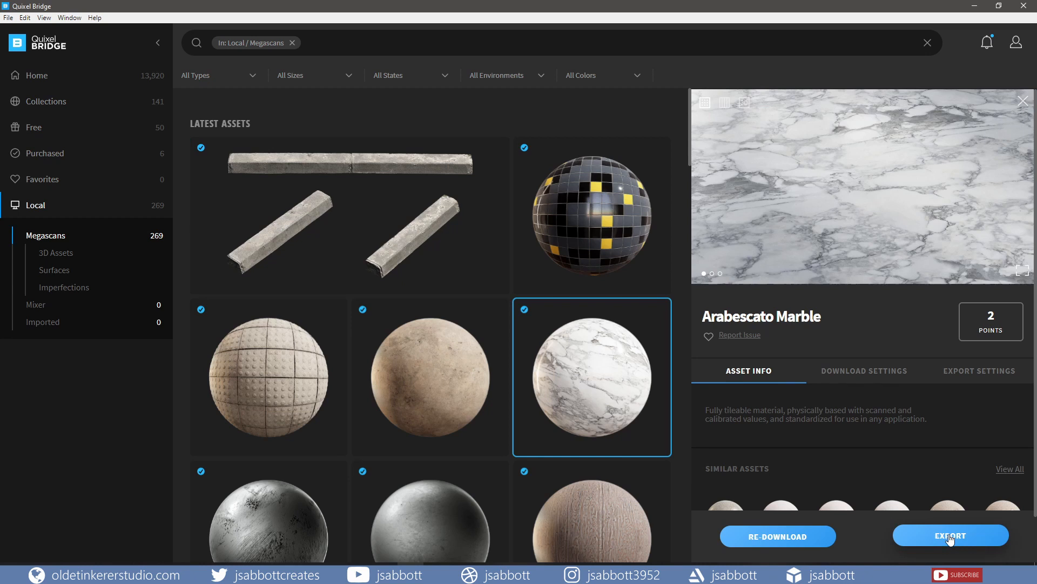
click(951, 536)
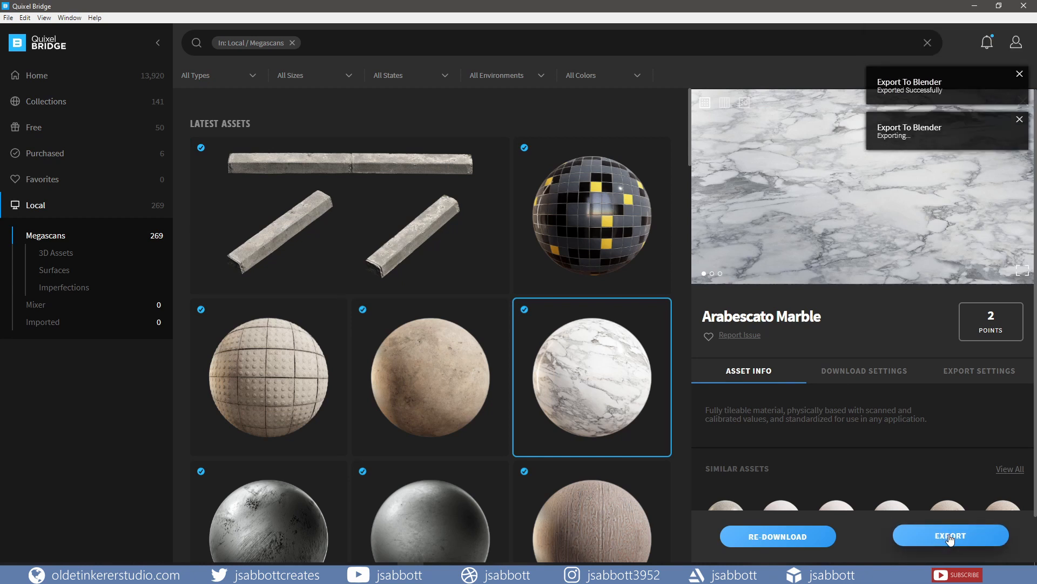
click(951, 536)
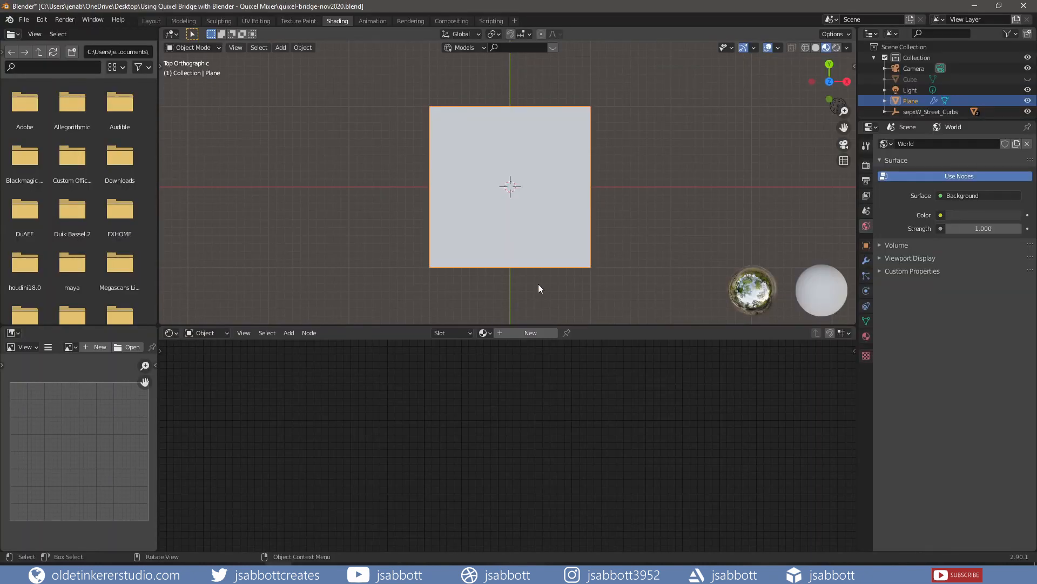
mouse_move(492, 327)
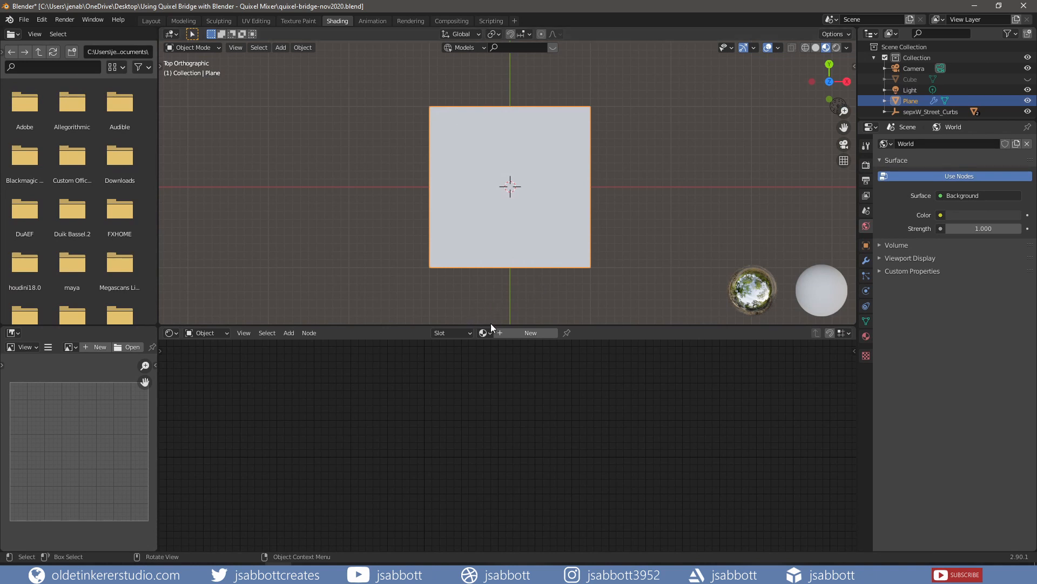
Assign the Arabescato Marble material to the plane from the material browser.
click(484, 332)
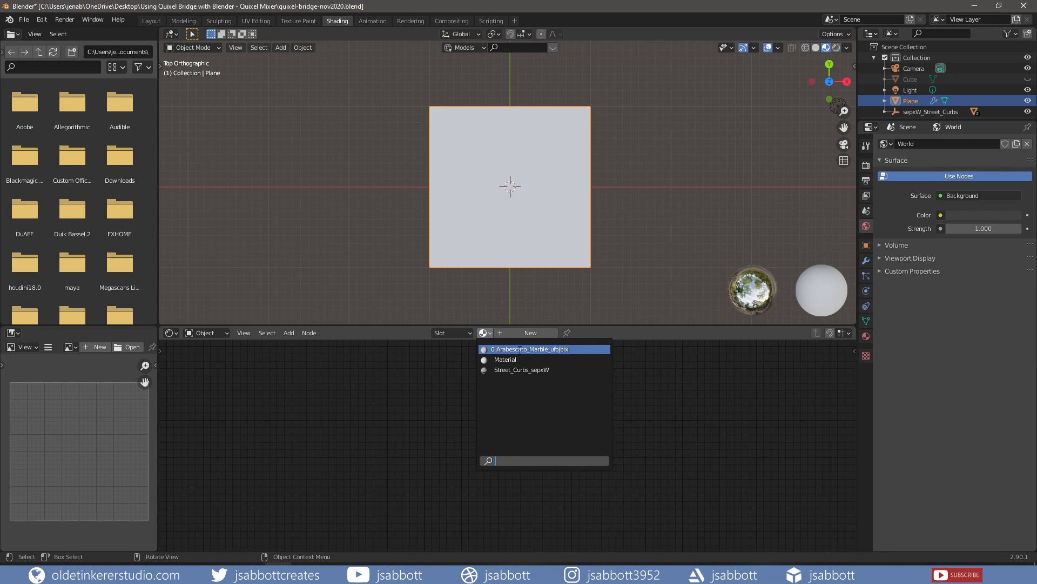
click(529, 349)
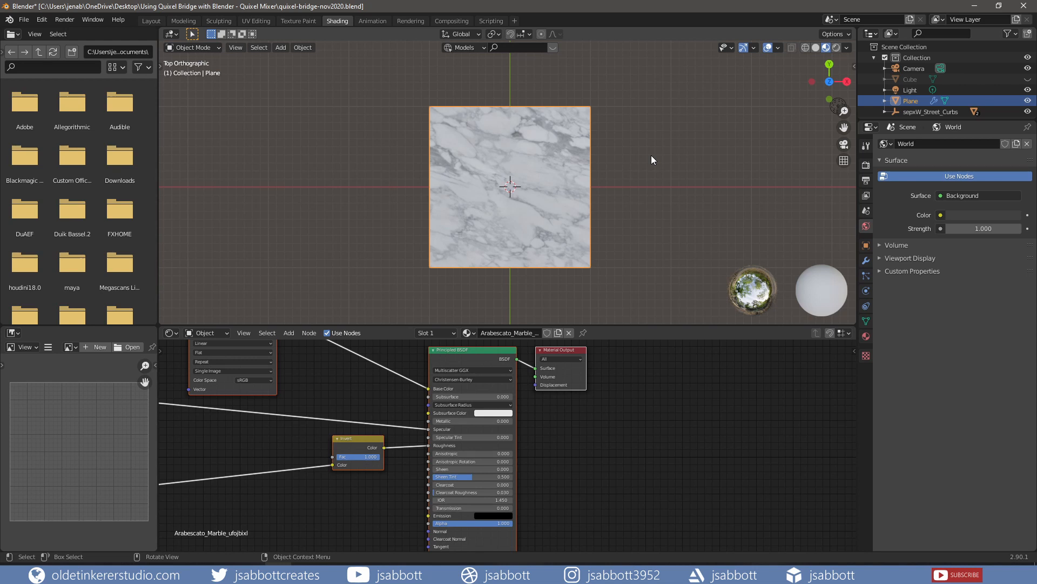
mouse_move(641, 199)
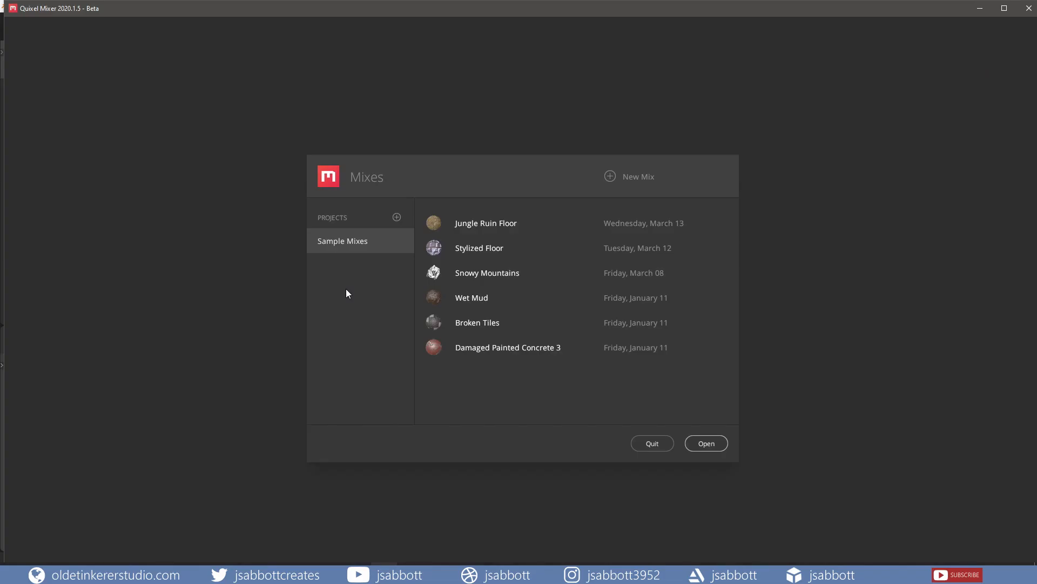
mouse_move(637, 176)
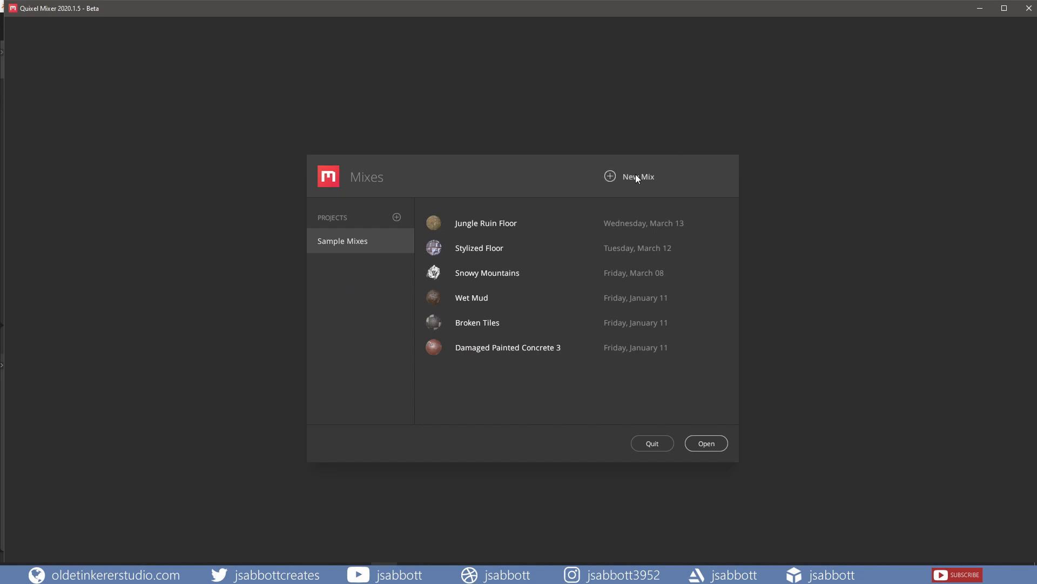
Create a new mix named bridge-tutorial at 2048 px working resolution.
click(637, 176)
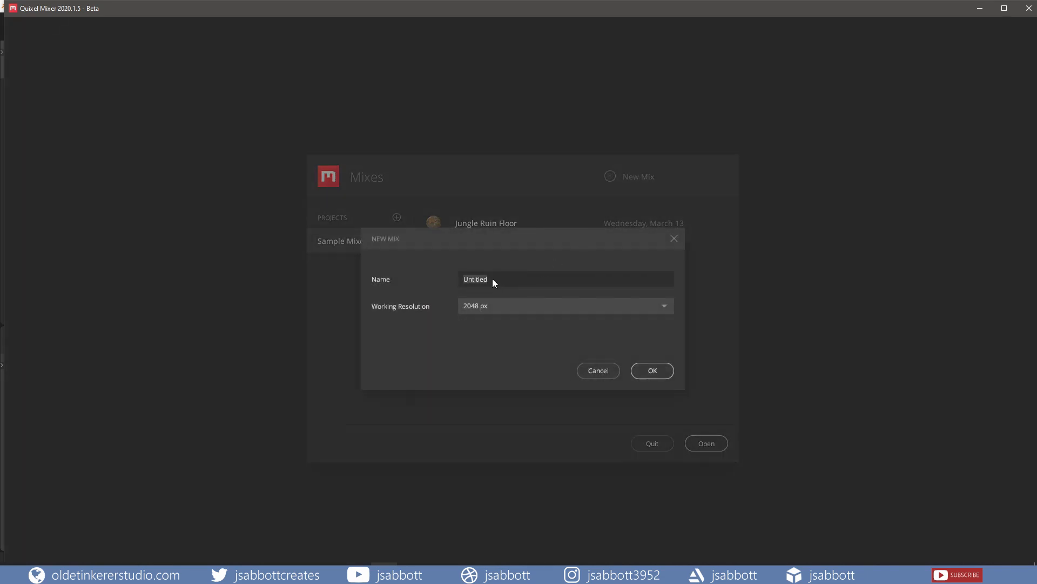
text(tu)
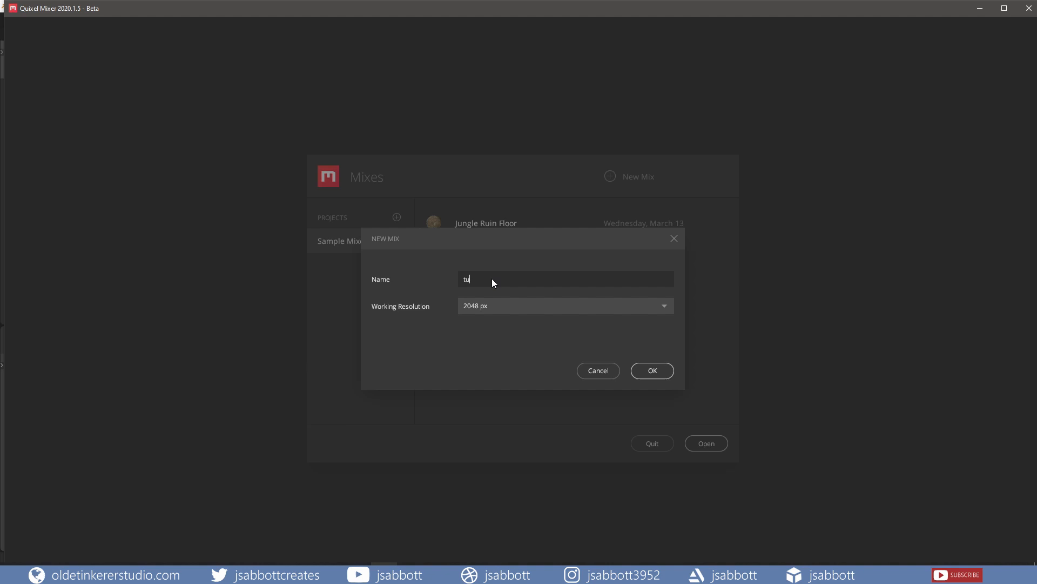
text(torial)
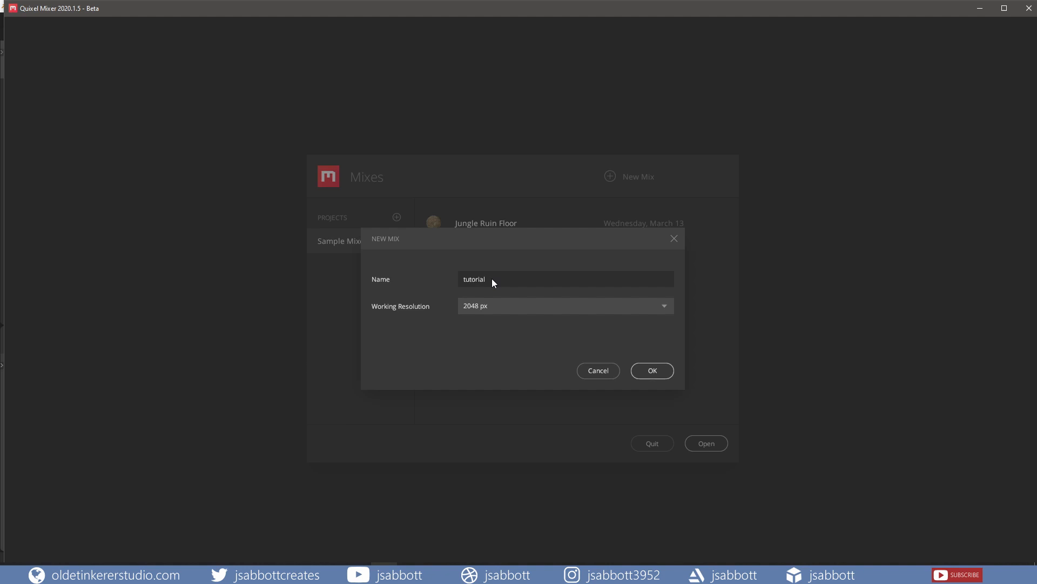
text(bridge-)
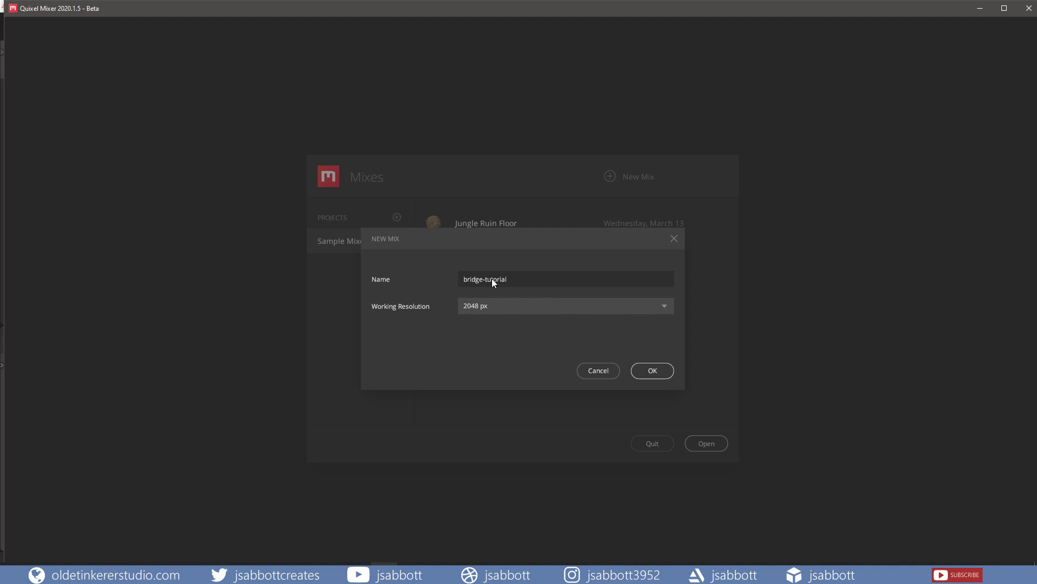
mouse_move(650, 370)
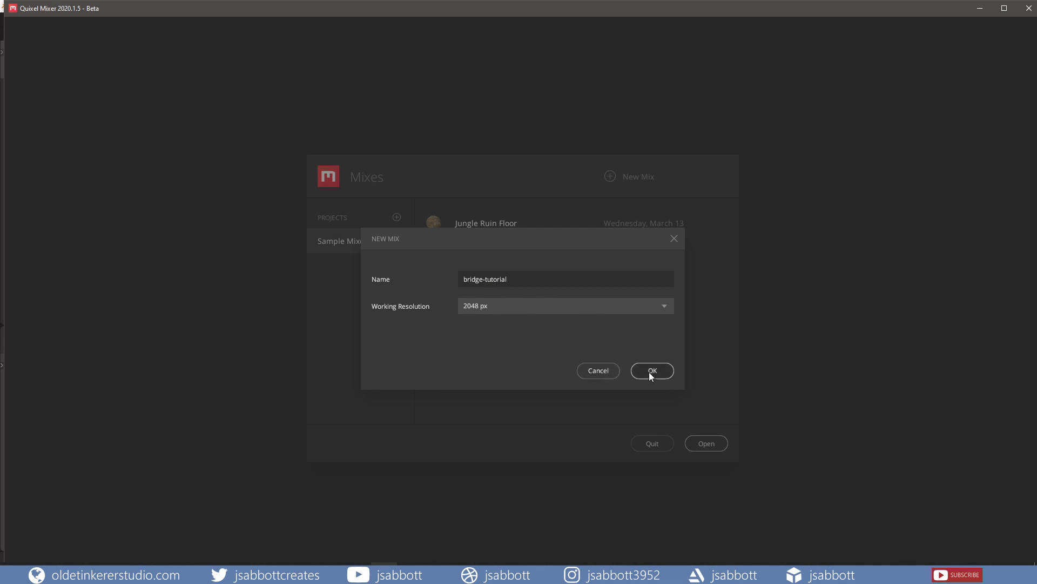
click(651, 370)
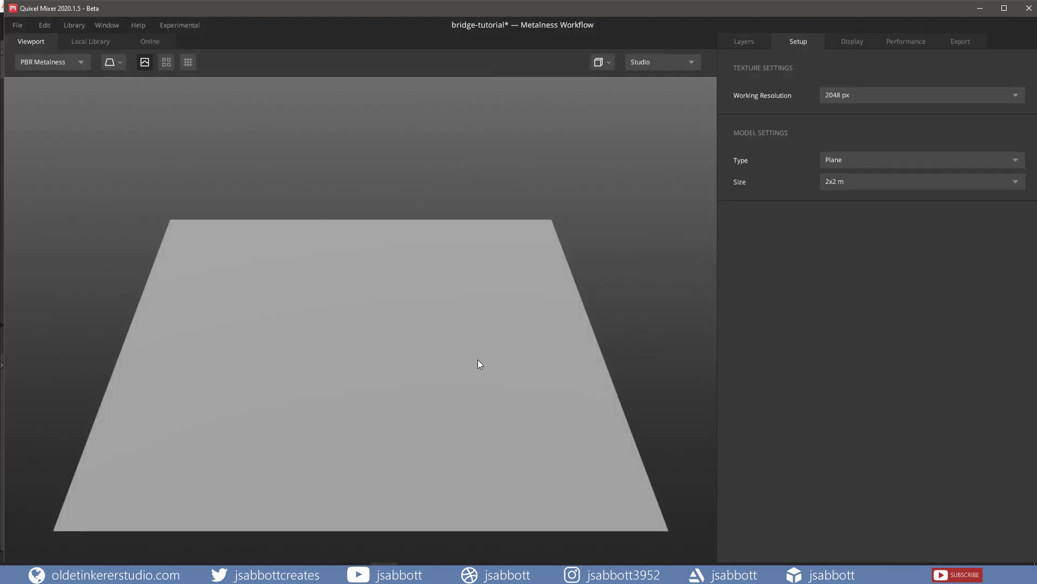
Load the Street Curbs asset from the Local Library as the mix's base model, replacing the plane.
click(91, 42)
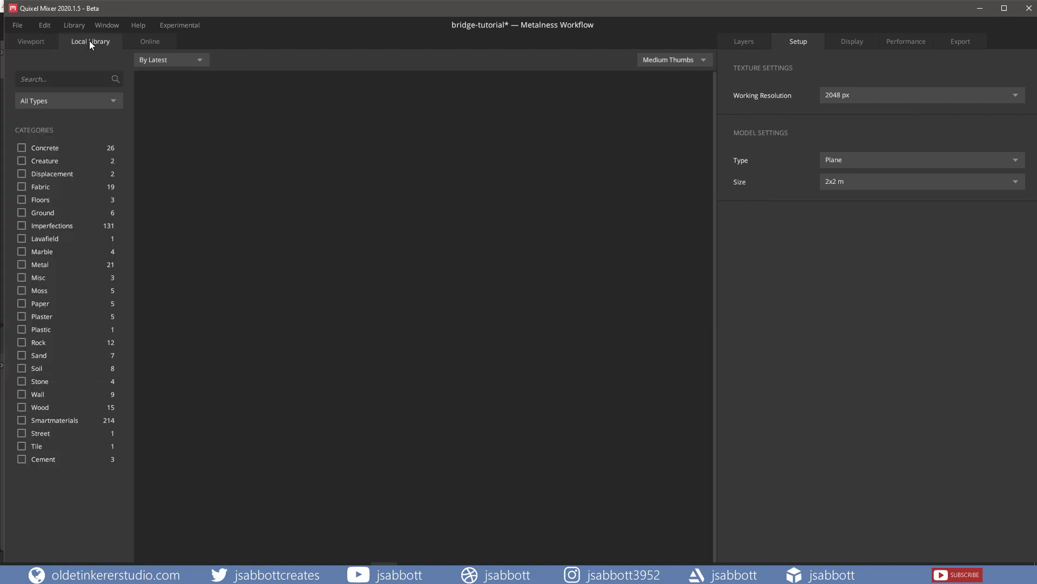
click(90, 41)
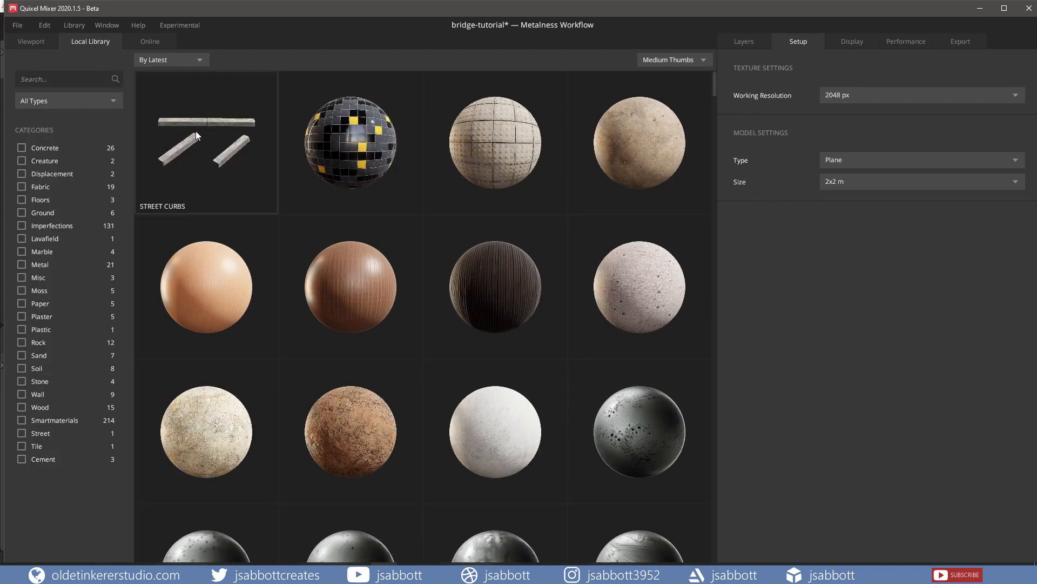
mouse_move(208, 137)
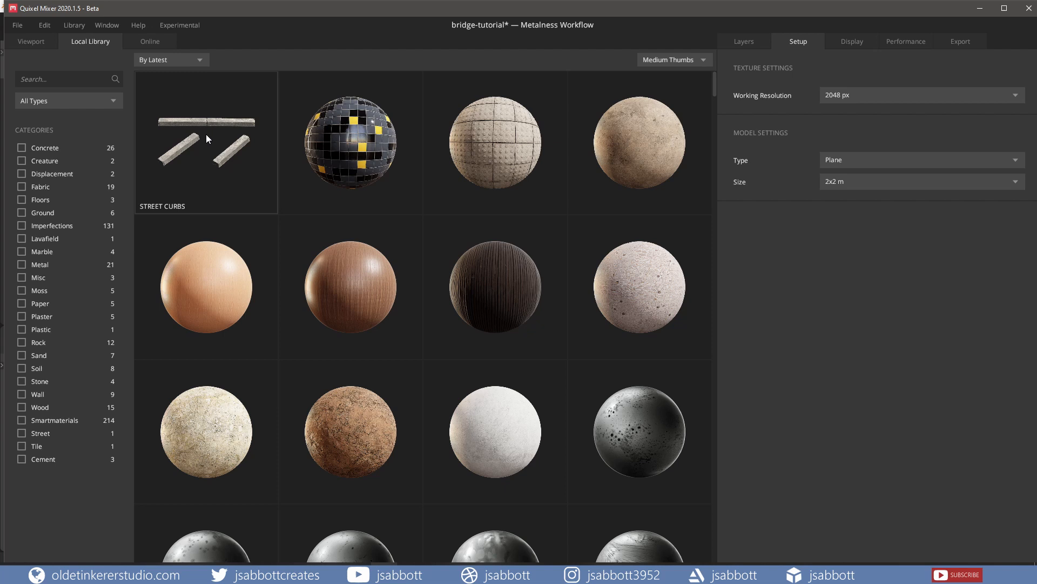
double_click(205, 143)
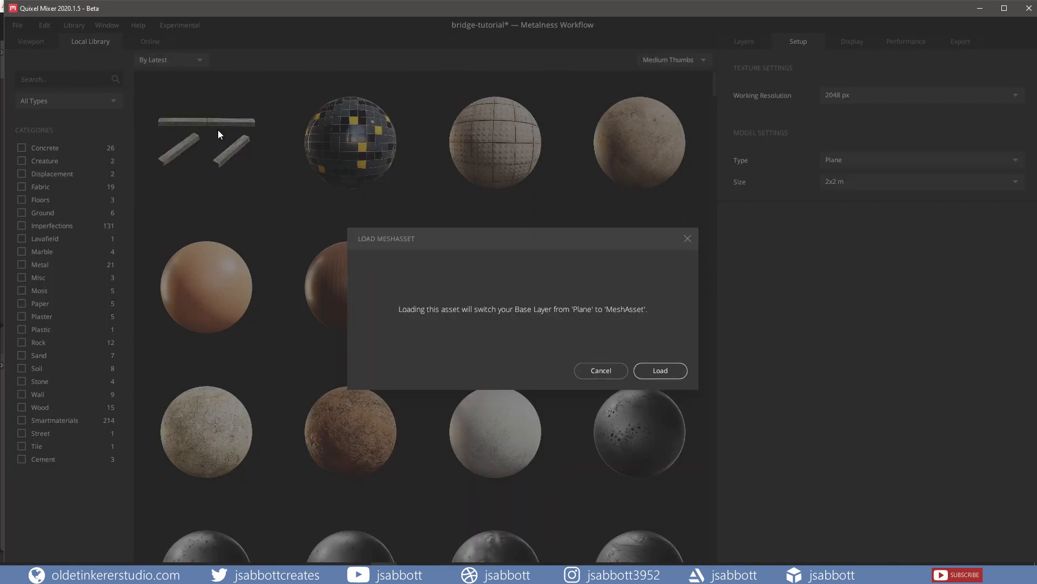
mouse_move(659, 371)
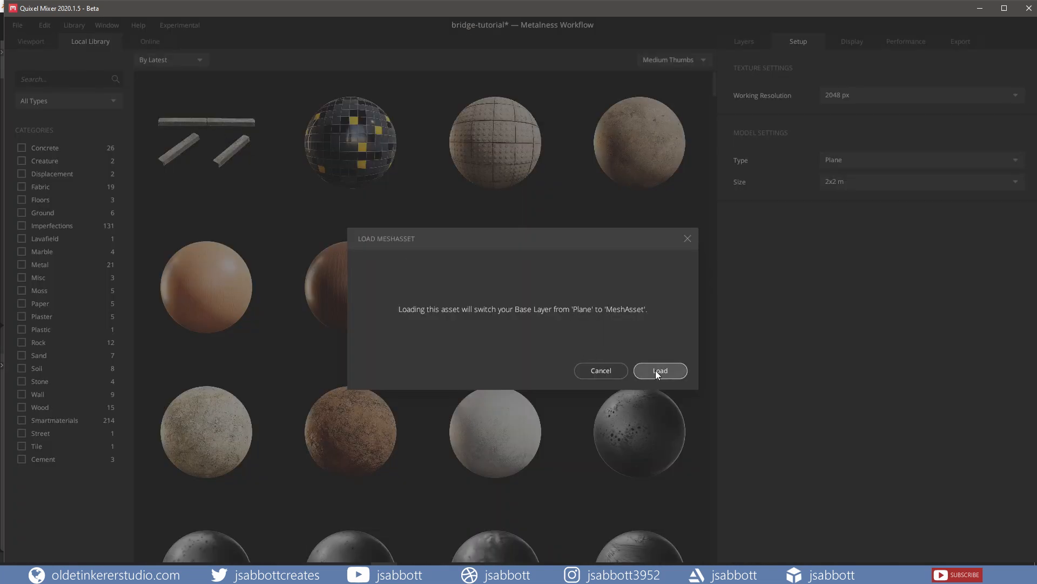
click(660, 370)
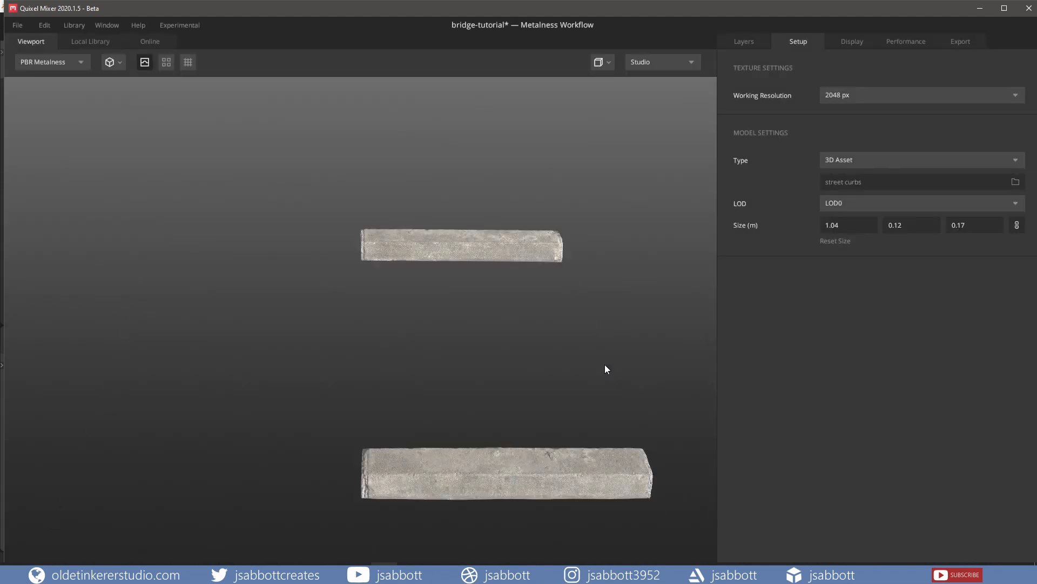
Show the mix layers, then browse Local Library surfaces for a Mud Plastered Wall layer.
click(743, 41)
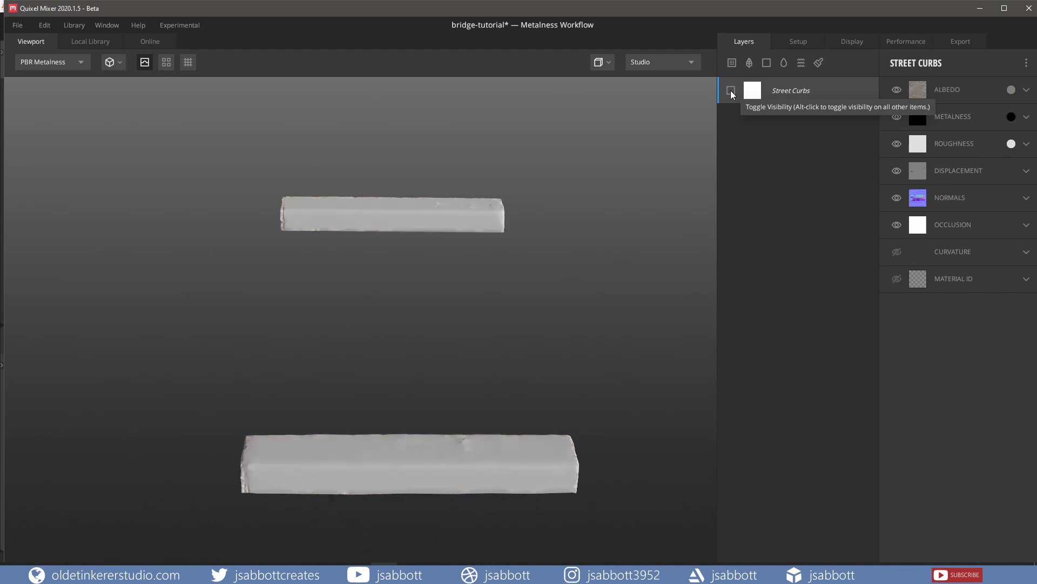
mouse_move(87, 45)
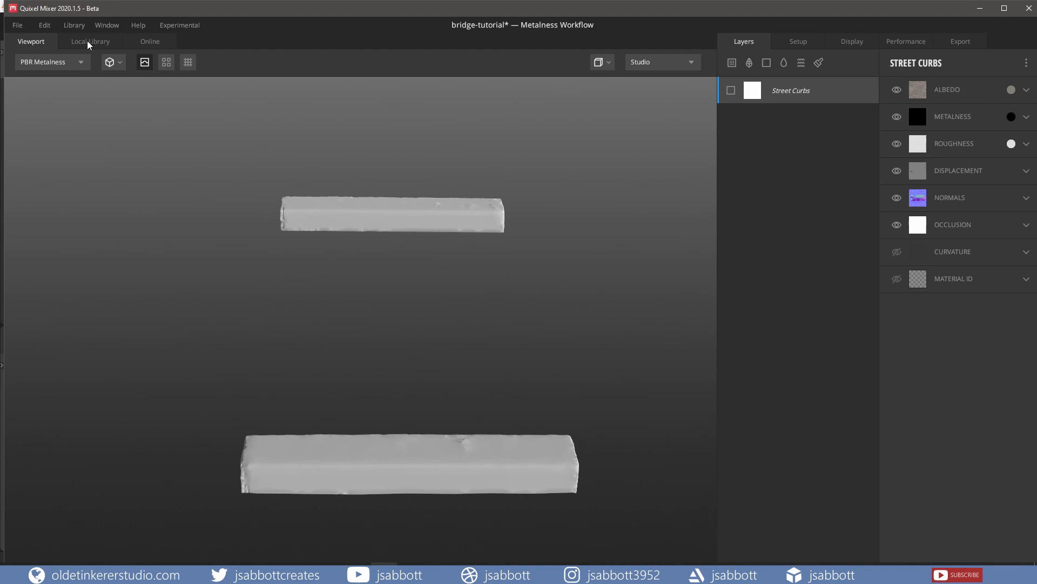
click(91, 41)
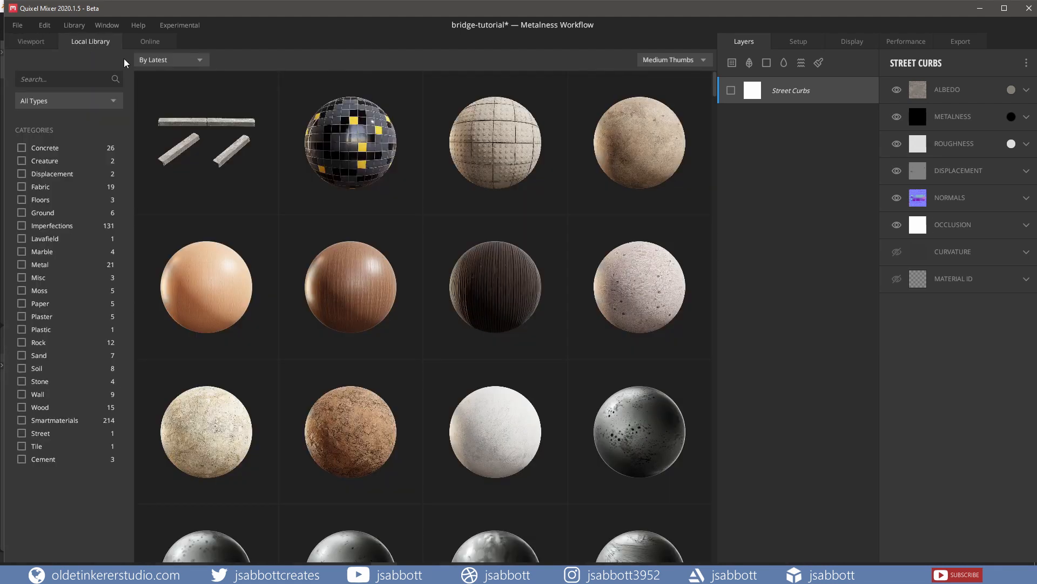
scroll(down, 3)
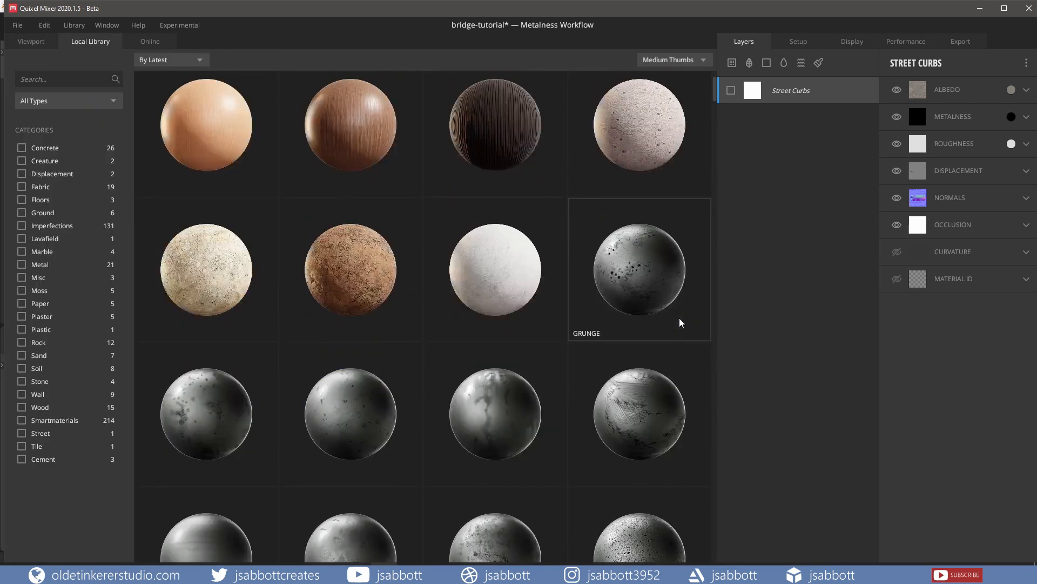
mouse_move(358, 305)
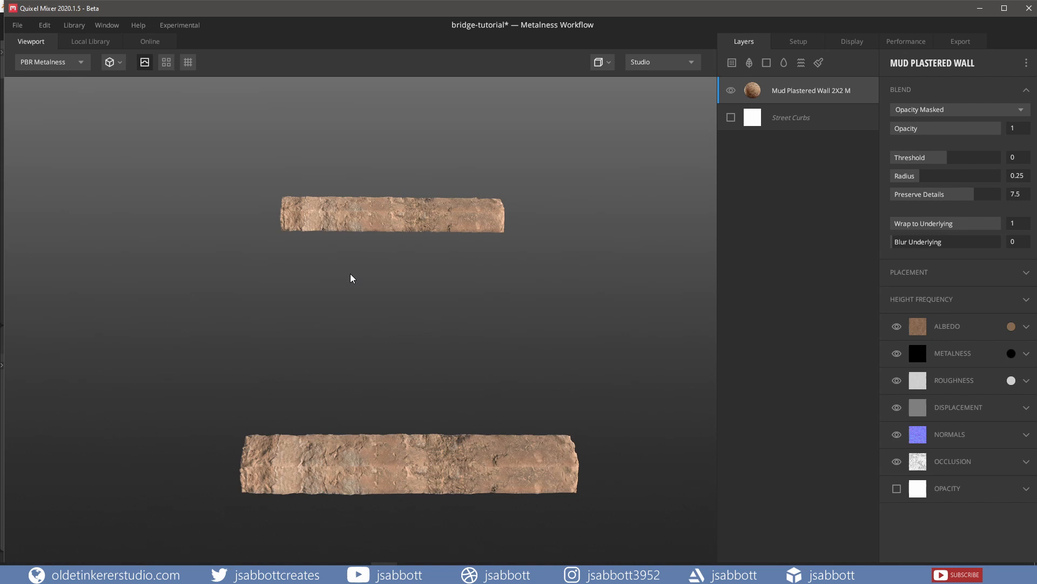
mouse_move(960, 45)
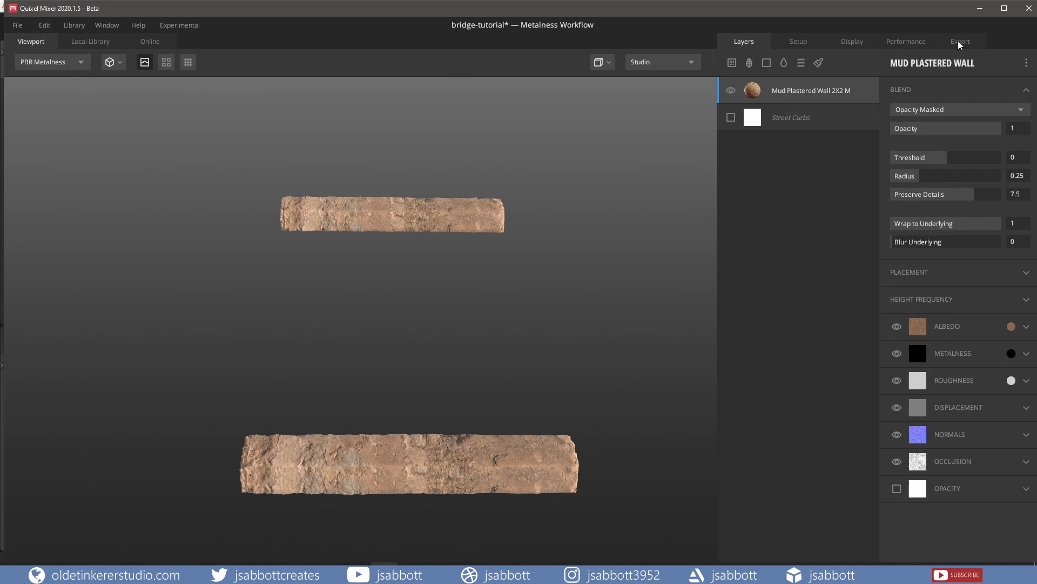
Quick Export the mix's texture maps as 2048 px PNG images.
click(960, 41)
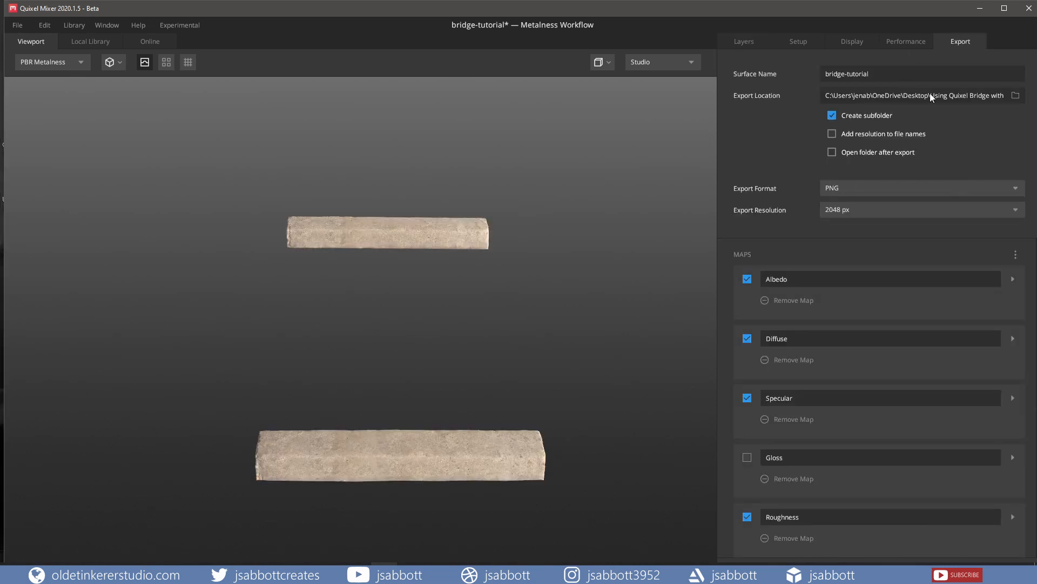
mouse_move(1015, 95)
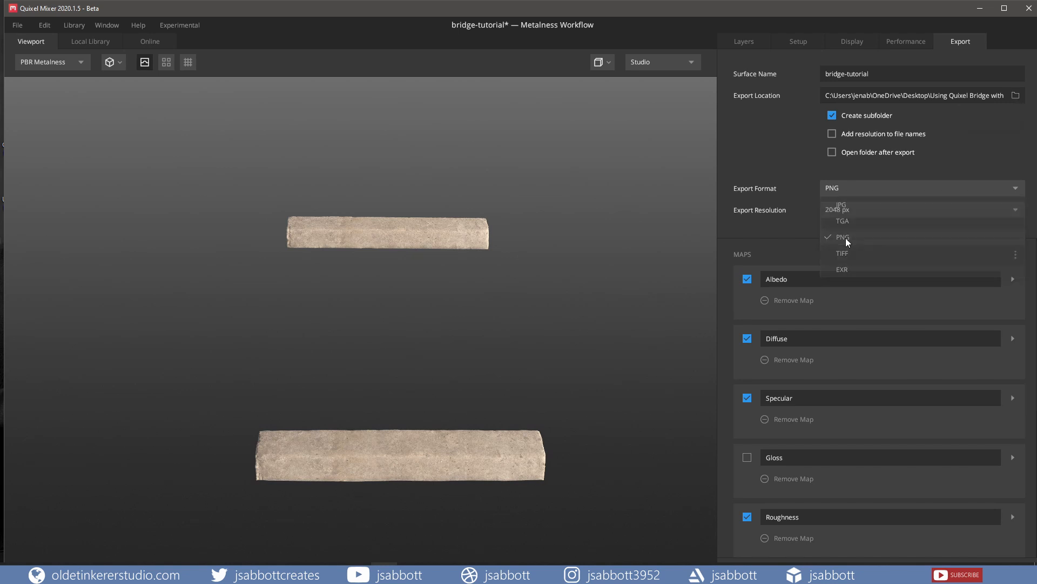
click(842, 236)
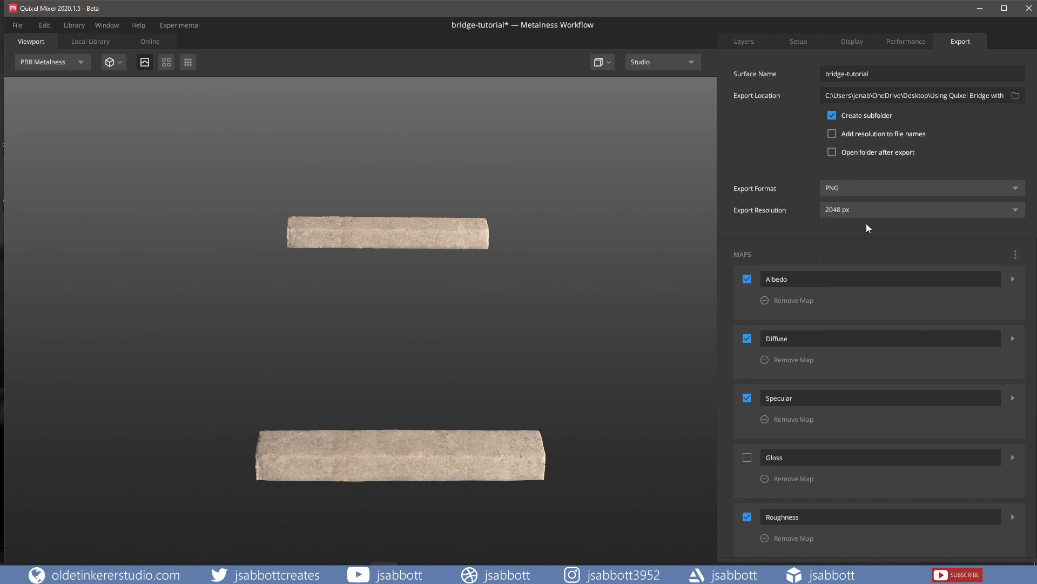
click(18, 24)
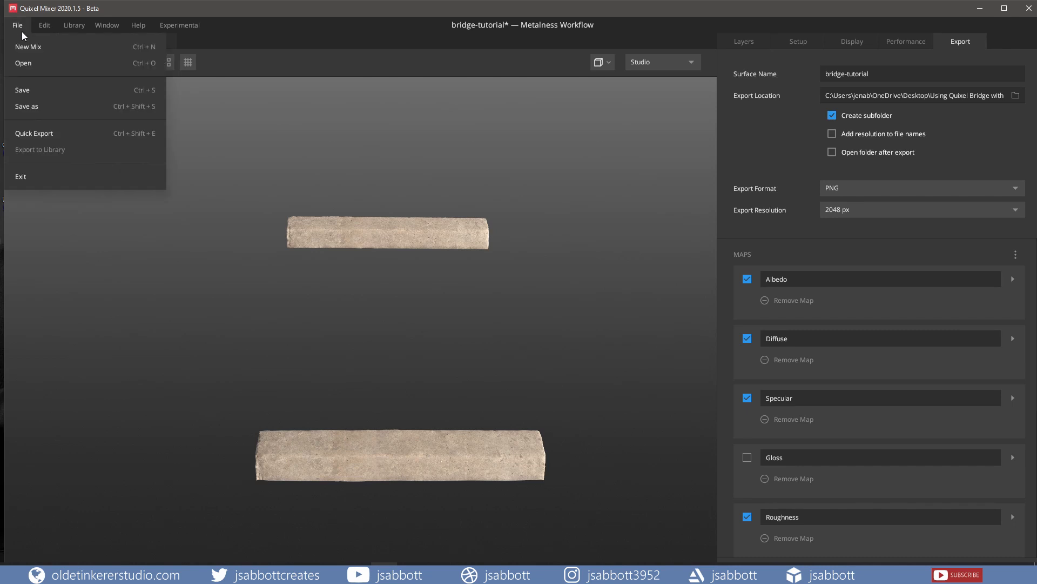
mouse_move(54, 138)
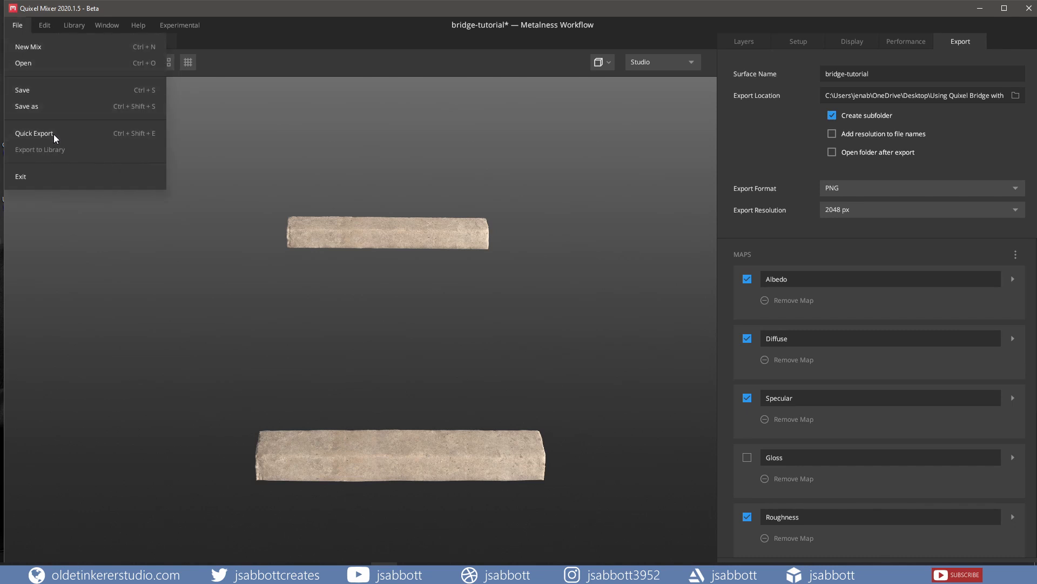
click(33, 133)
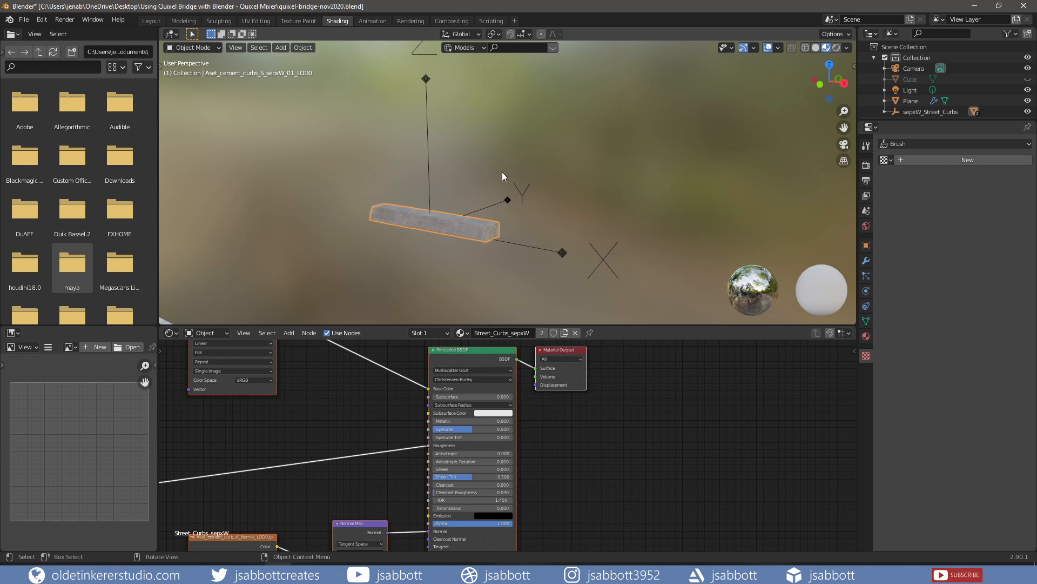
mouse_move(429, 250)
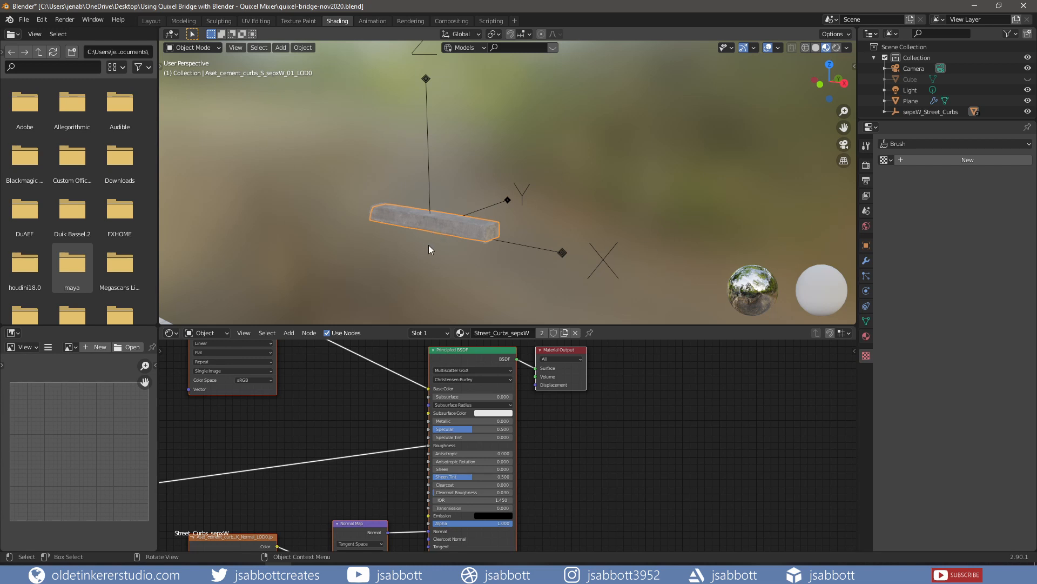
mouse_move(536, 424)
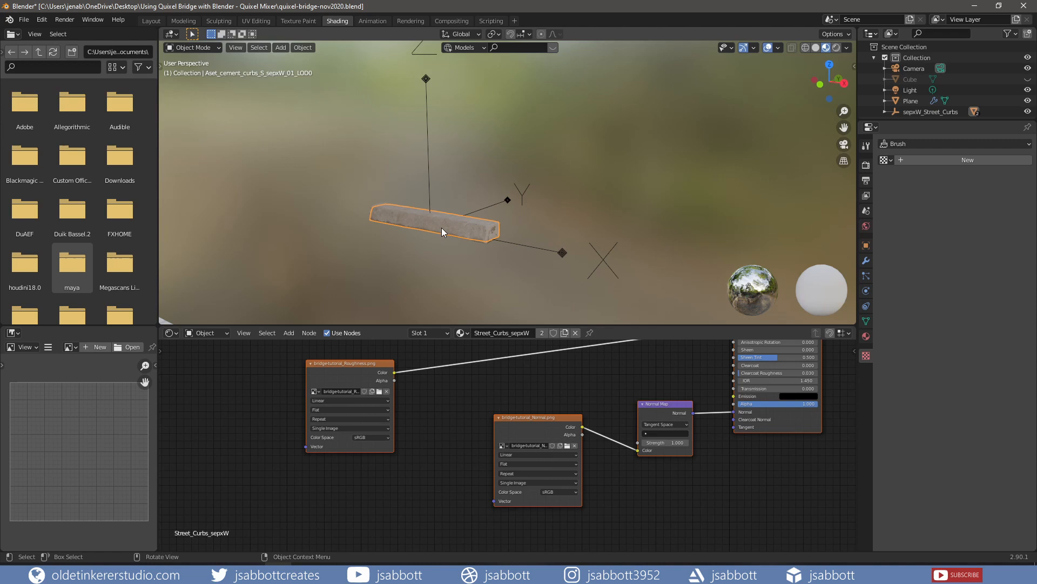
mouse_move(480, 267)
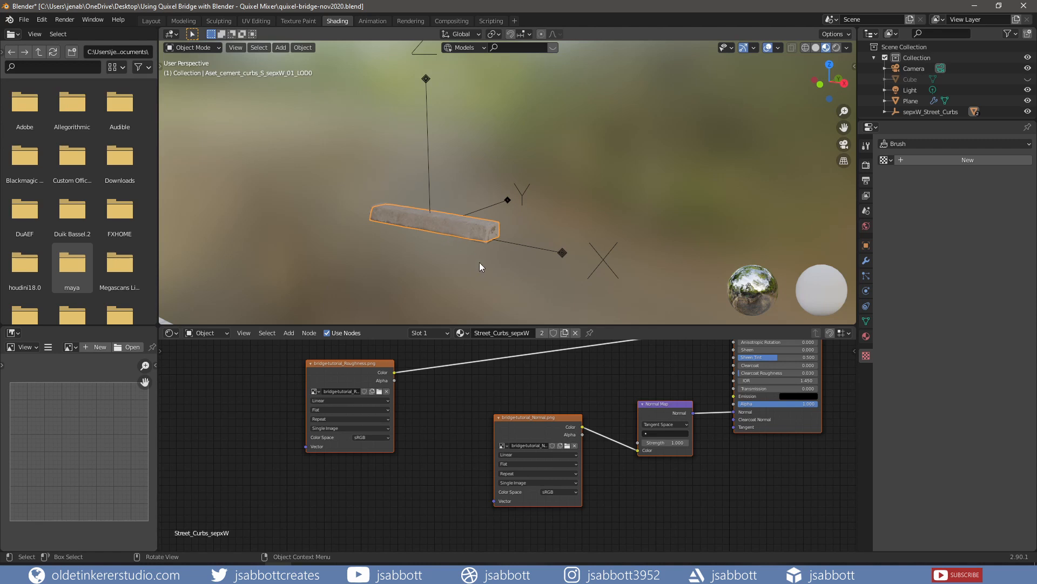